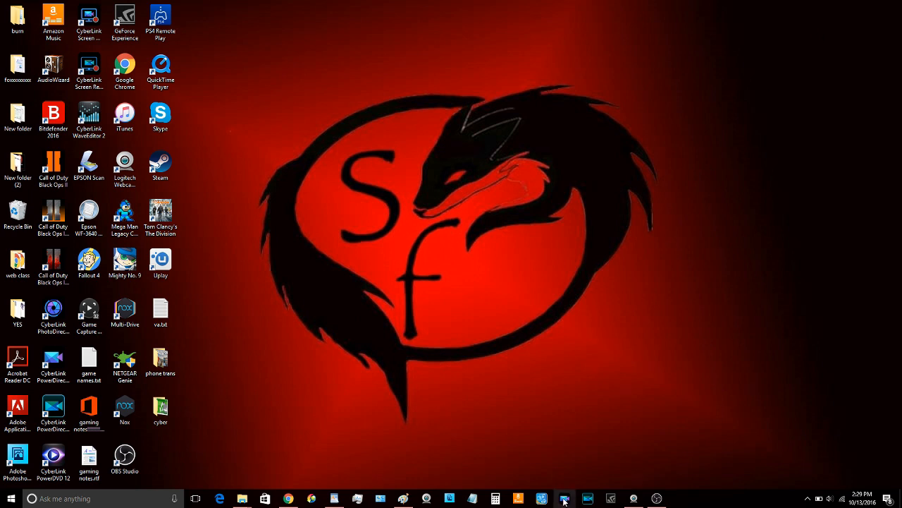
mouse_move(564, 499)
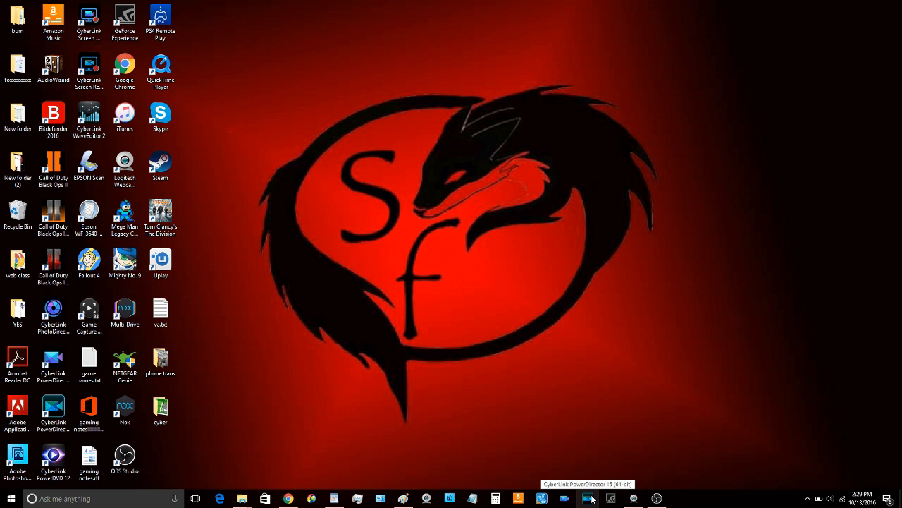
mouse_move(590, 499)
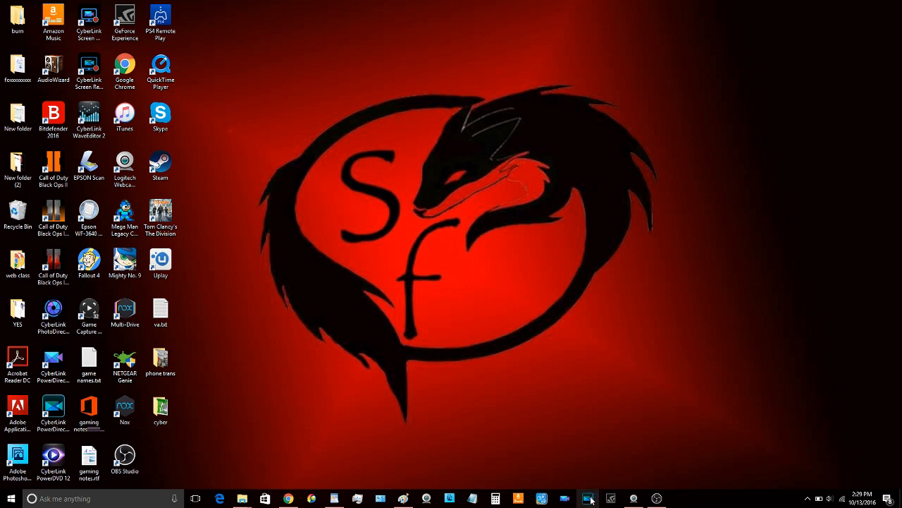
Launch PowerDirector 15 and enter the Full Feature Editor with the unboxing project loaded
click(588, 499)
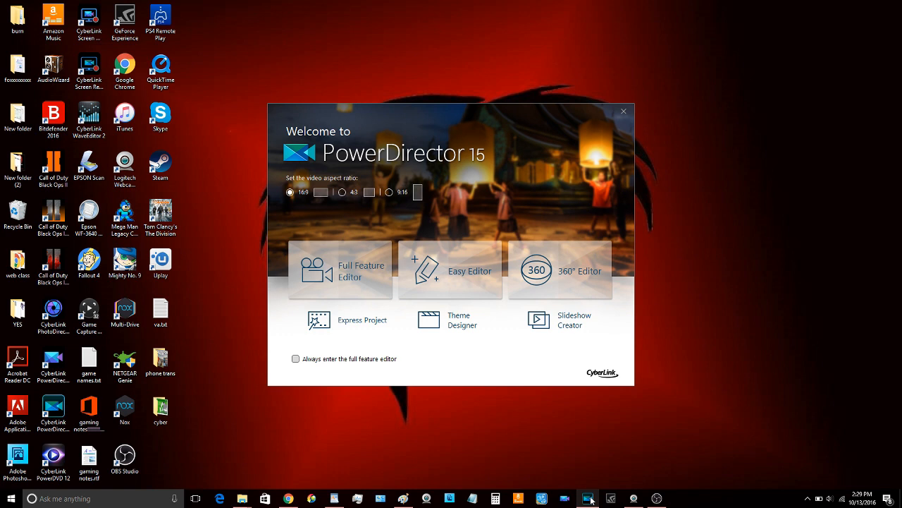
mouse_move(327, 213)
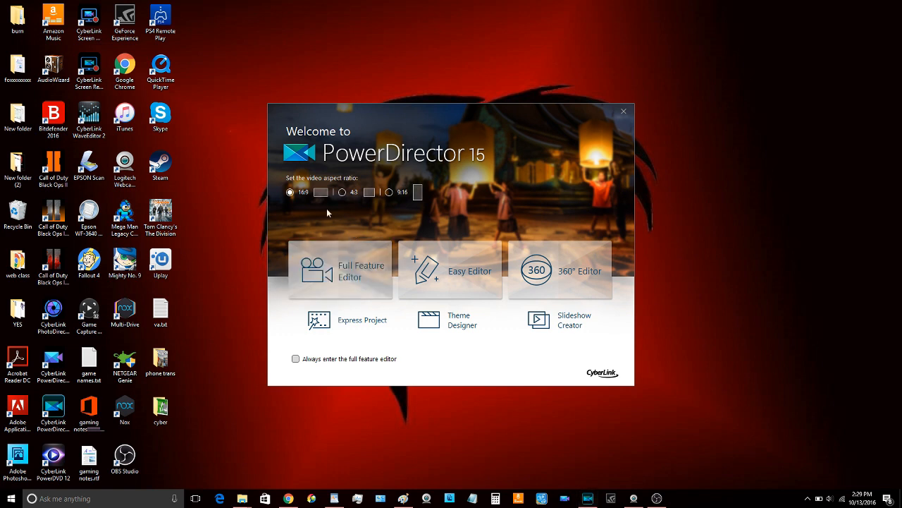
mouse_move(372, 203)
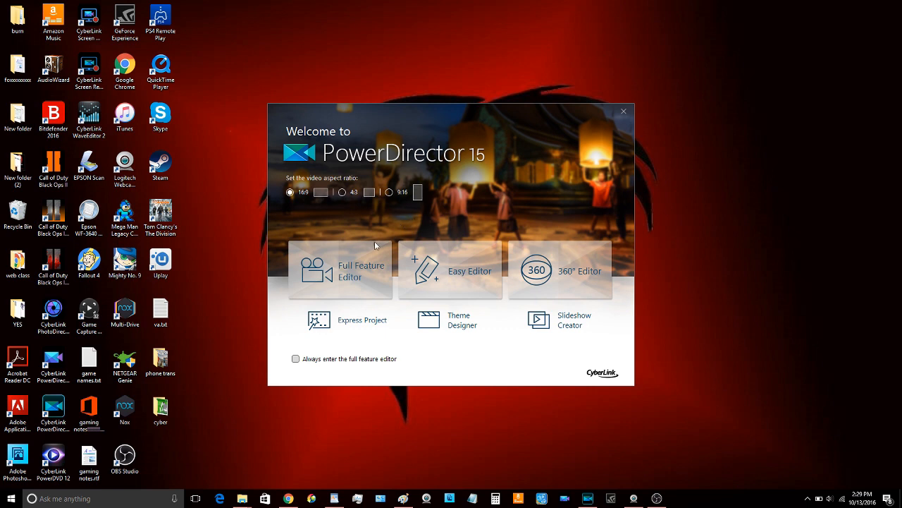
mouse_move(342, 270)
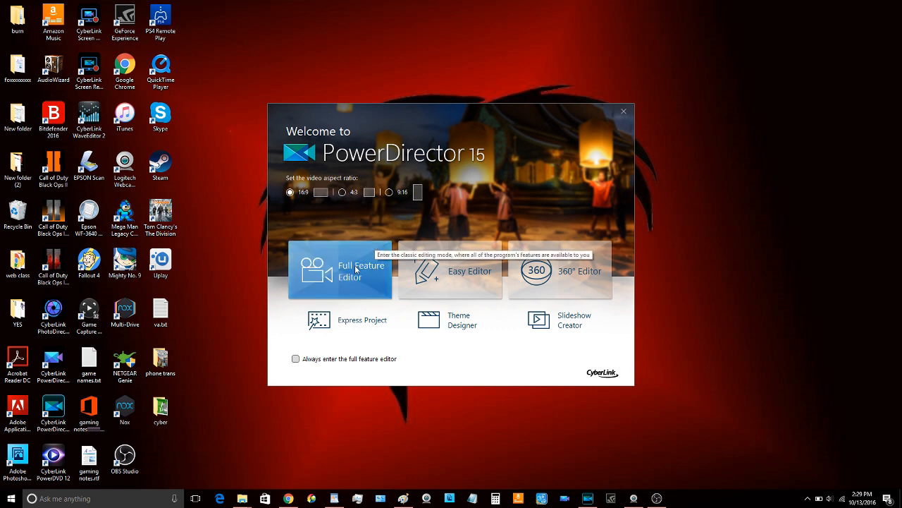
mouse_move(293, 377)
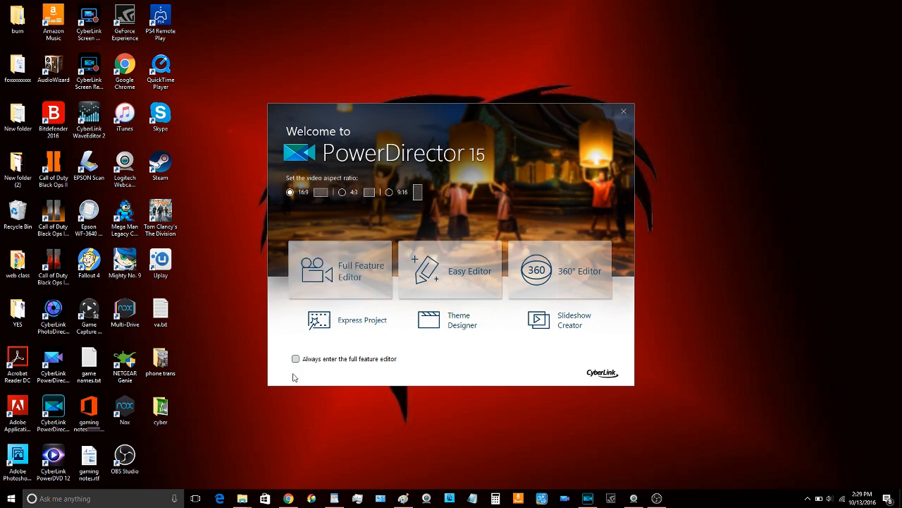
mouse_move(345, 275)
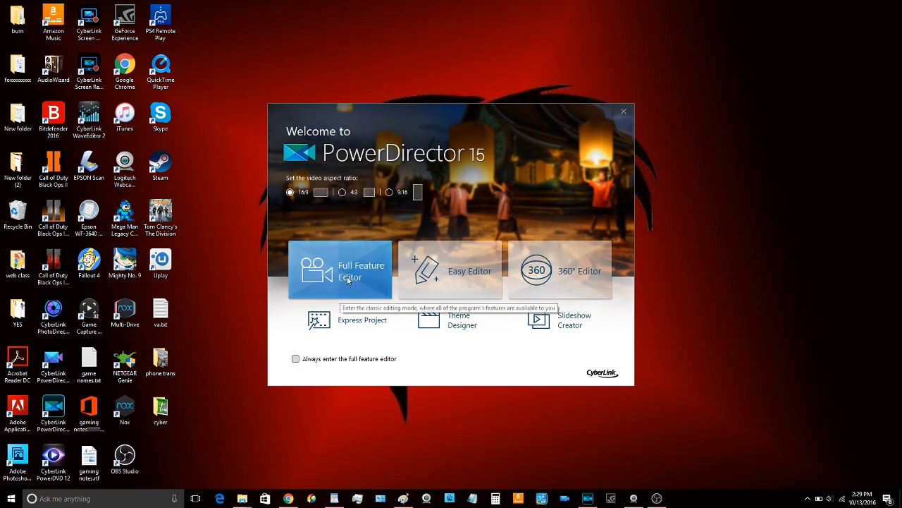
click(339, 271)
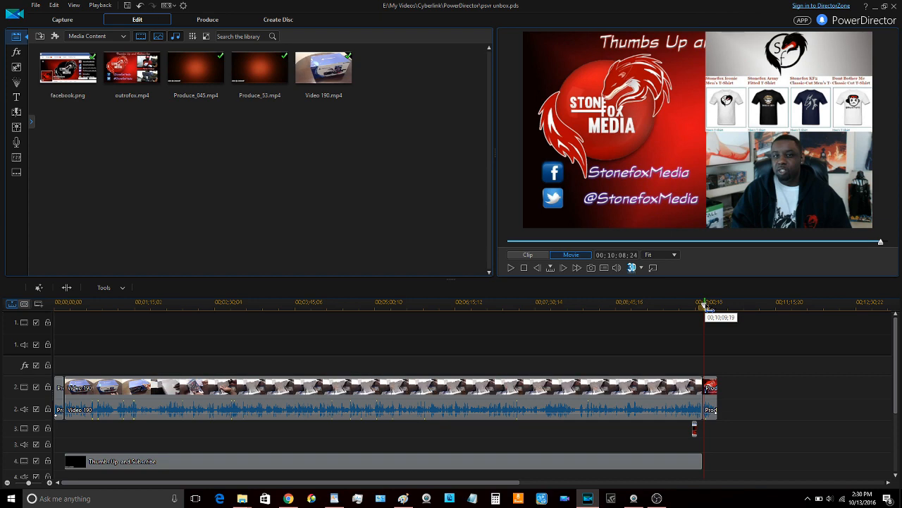
Split the unboxing clip on track 2 at the playhead and remove its later section
click(460, 305)
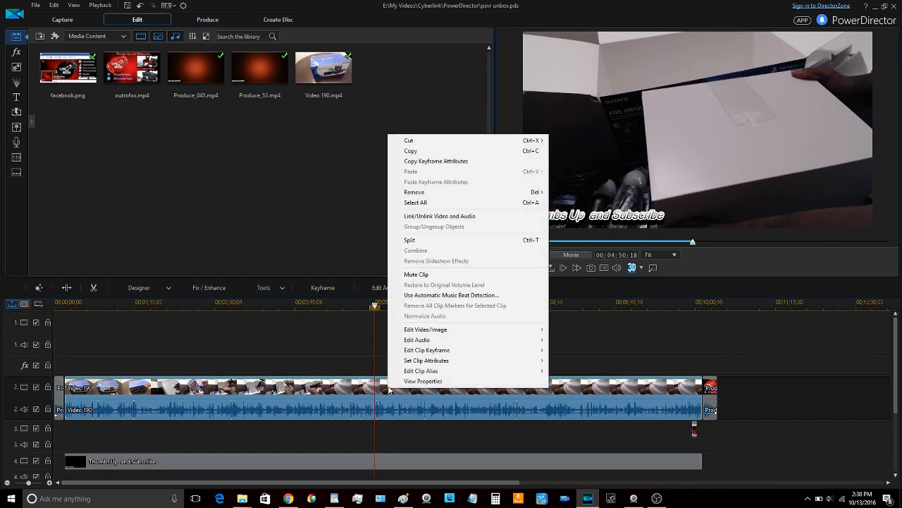
click(409, 240)
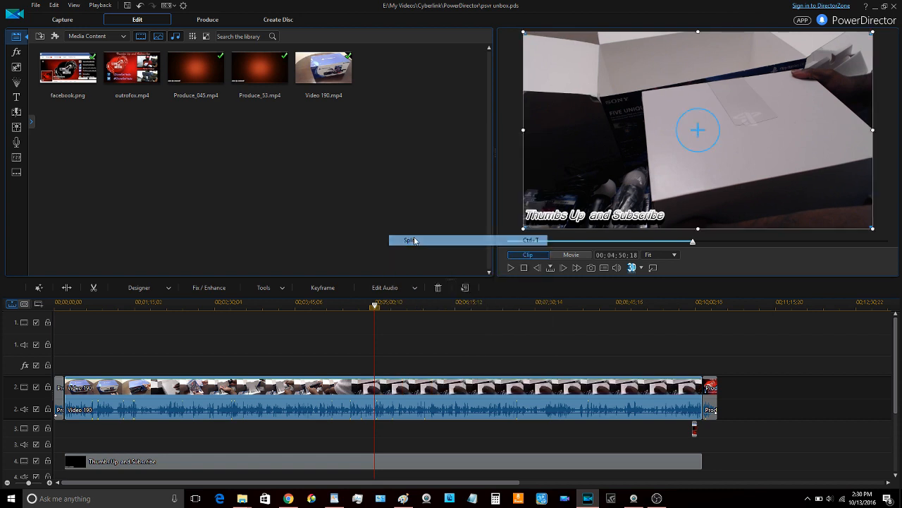
click(409, 240)
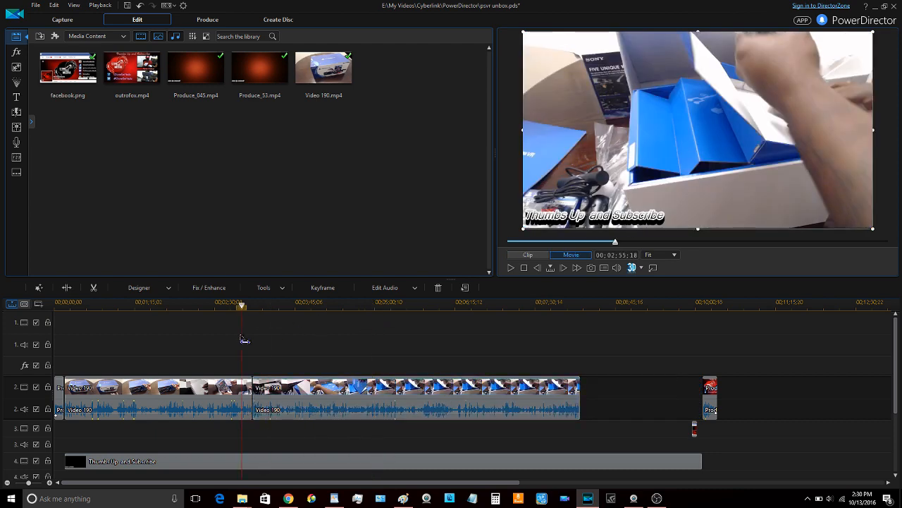
click(249, 306)
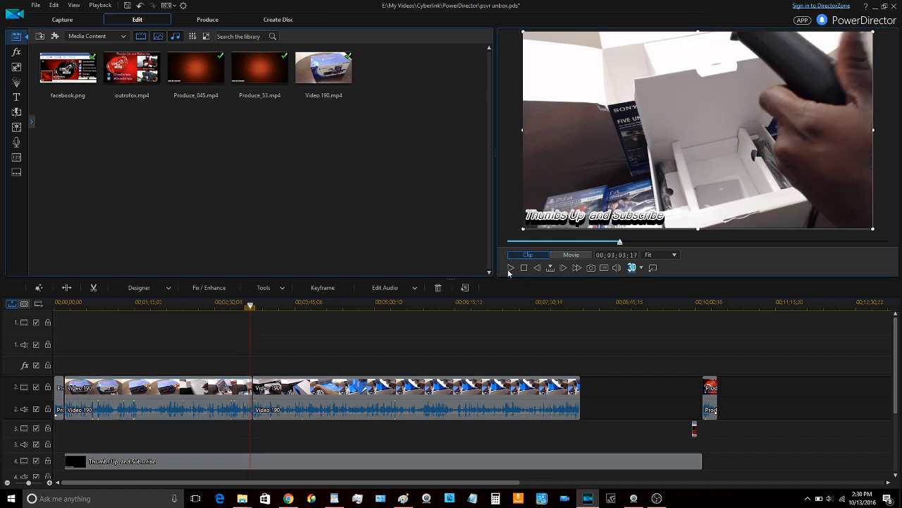
click(571, 254)
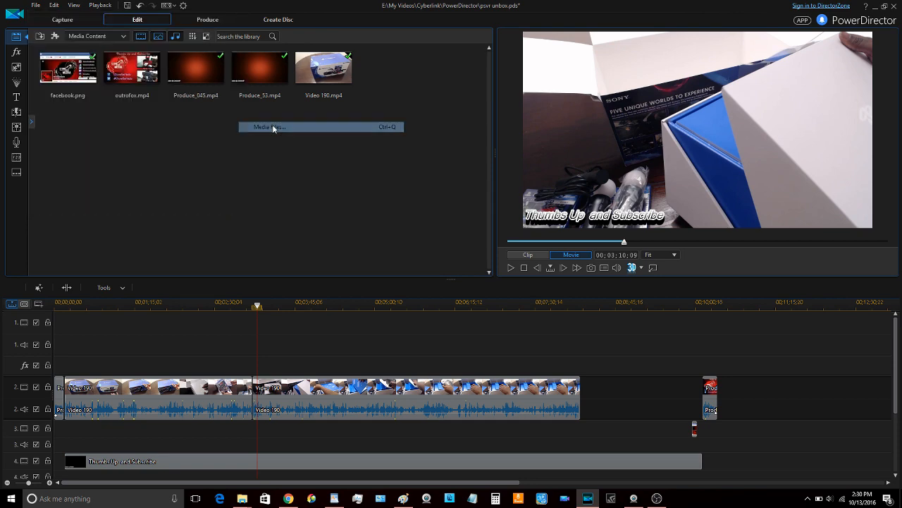
Import the subscribe image, split the unboxing clip keeping its audio, and place the image on track 1
click(266, 127)
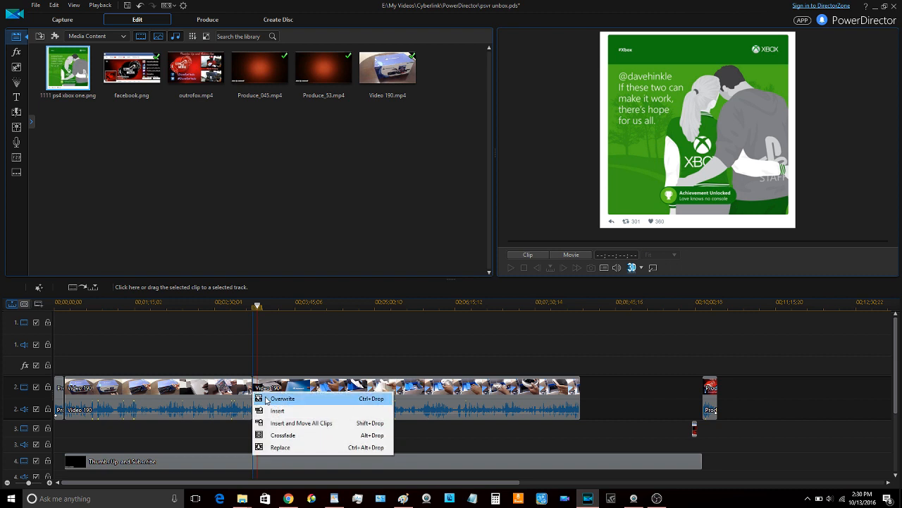
click(282, 398)
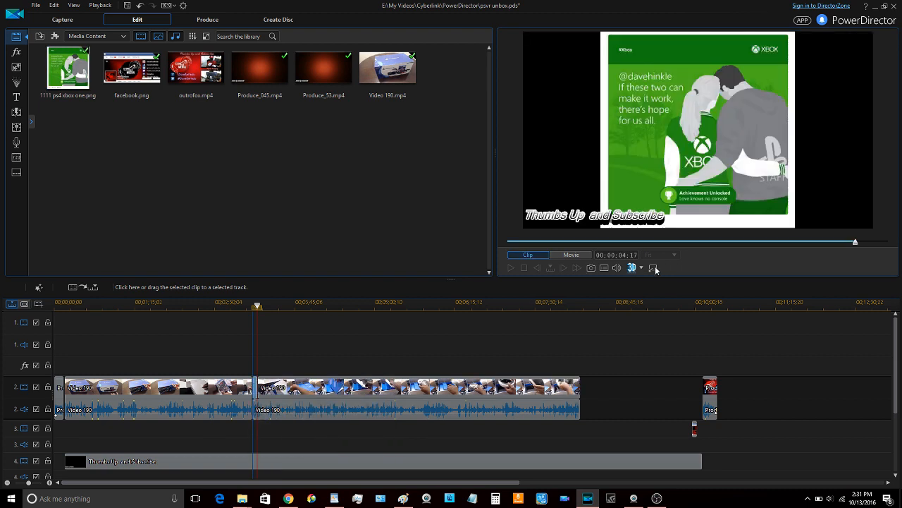
click(697, 130)
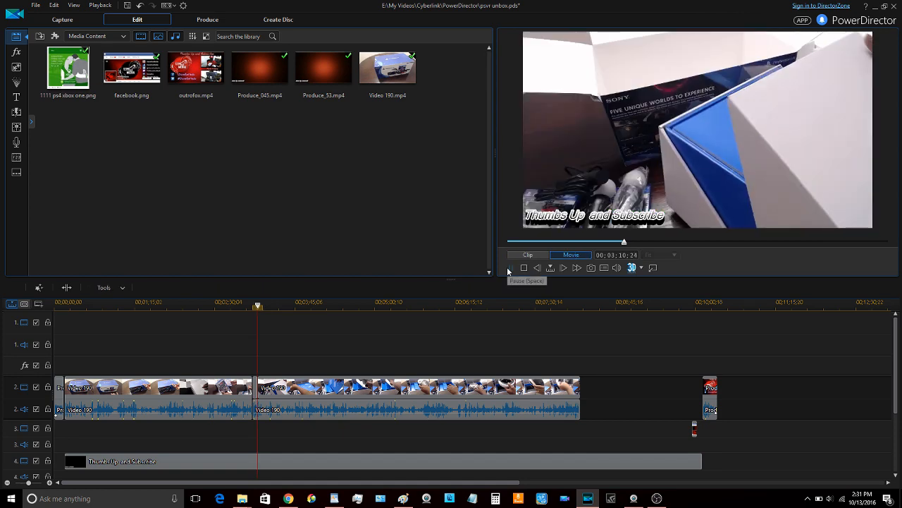
click(564, 268)
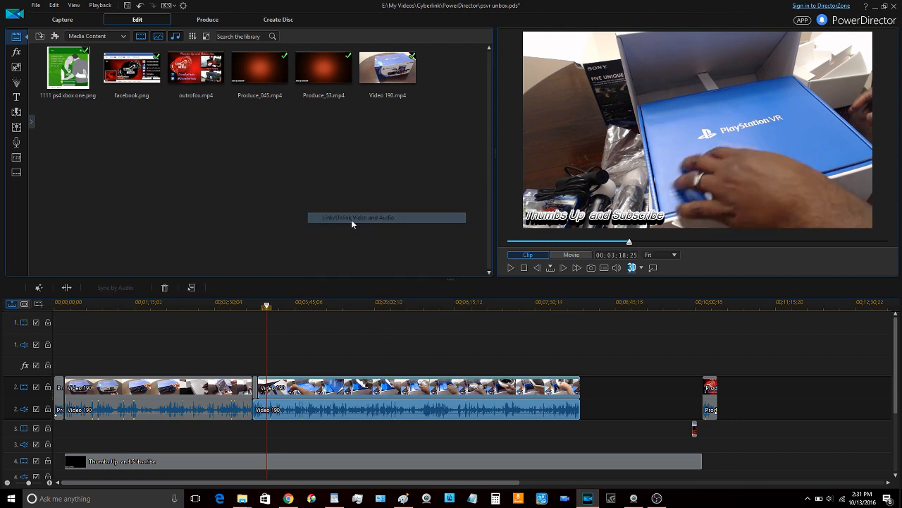
mouse_move(302, 351)
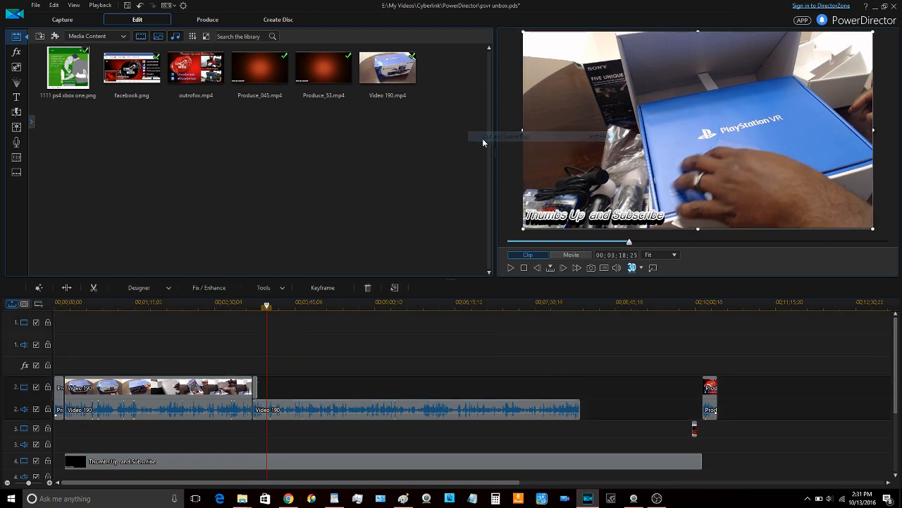
click(571, 254)
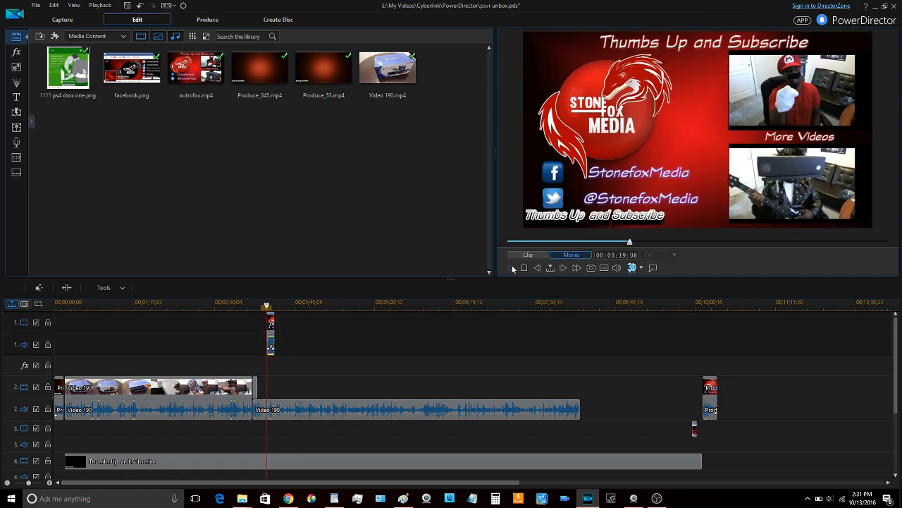
Preview the project, then edit the subscribe title in Title Designer to read 'Thumbs Up and'
click(515, 268)
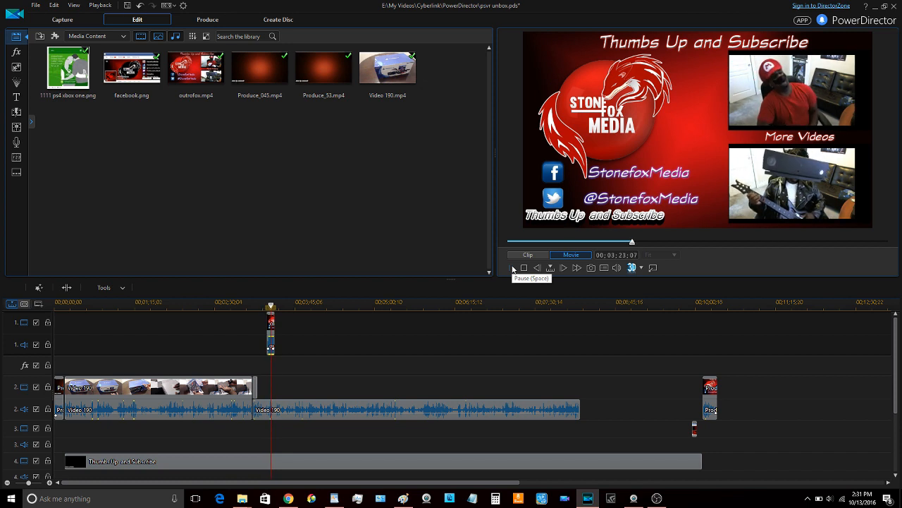
click(513, 268)
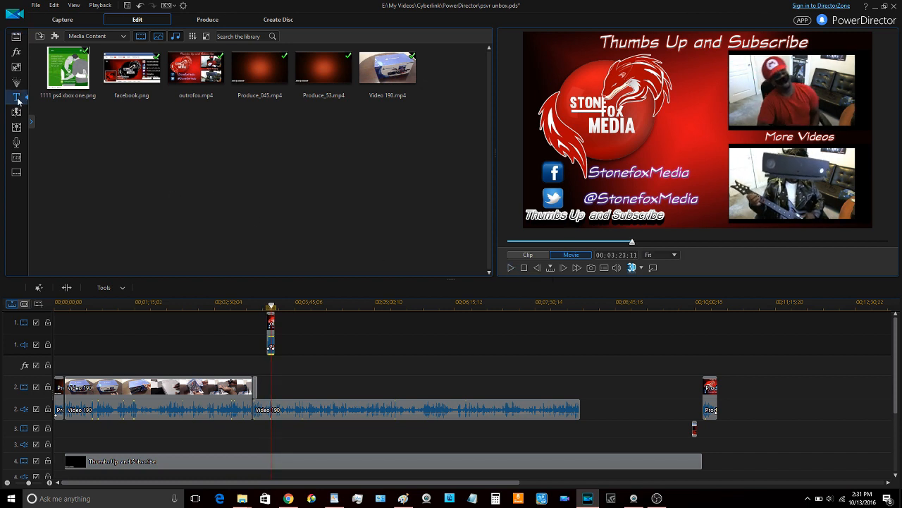
click(17, 96)
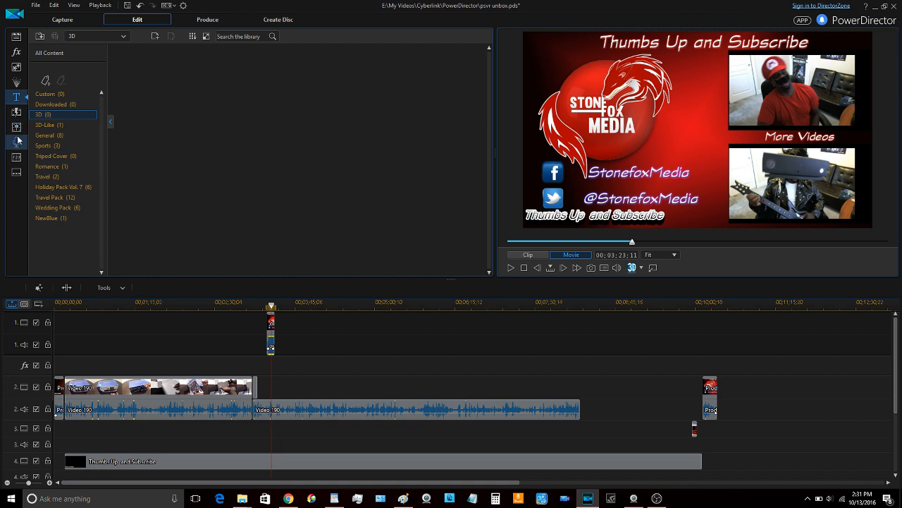
mouse_move(16, 141)
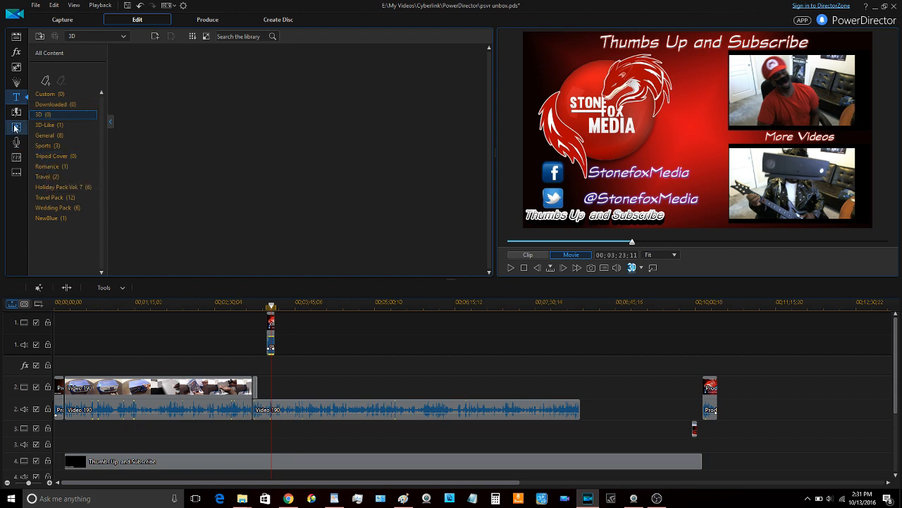
click(48, 167)
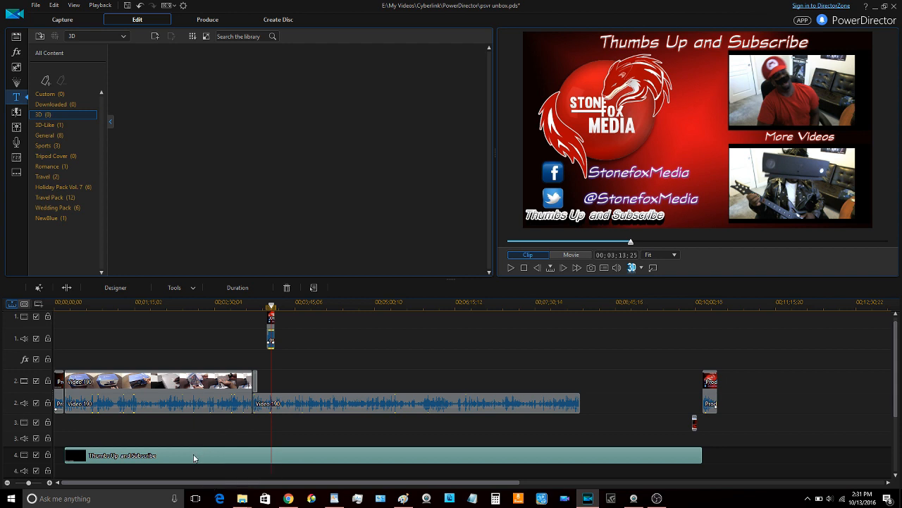
double_click(122, 454)
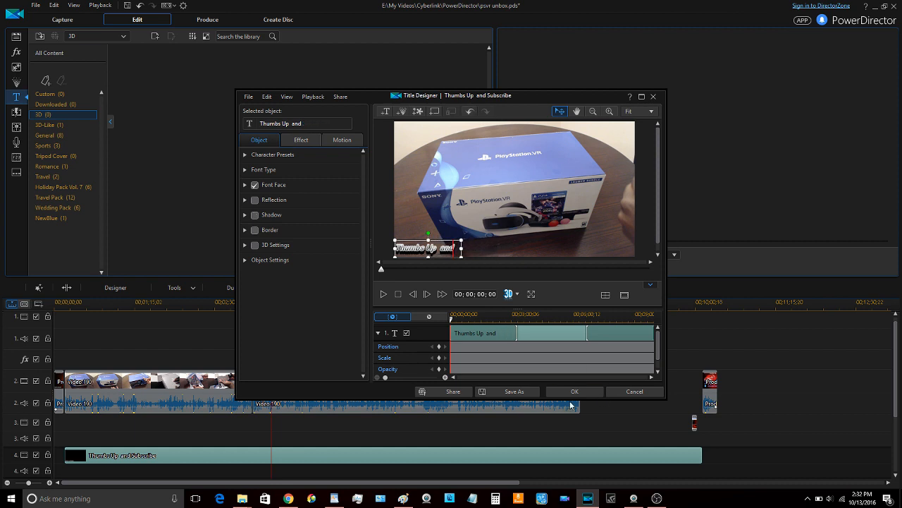
click(574, 392)
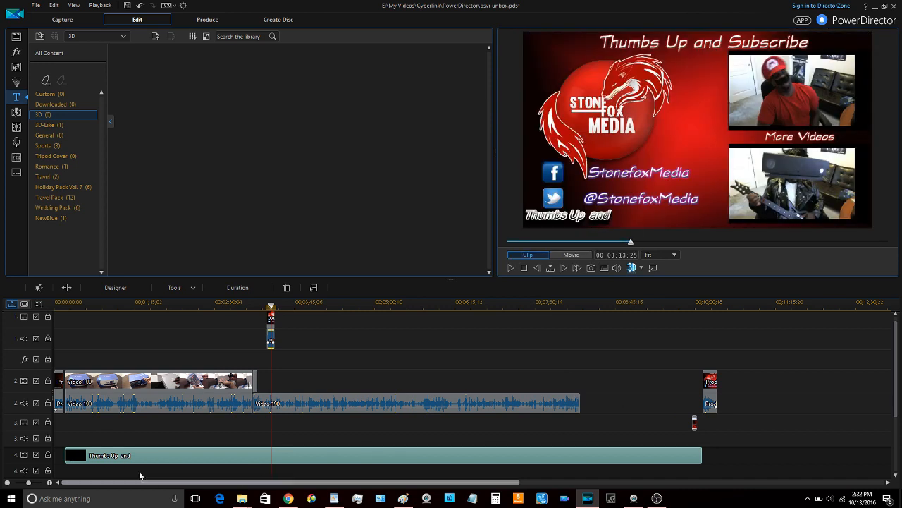
mouse_move(154, 464)
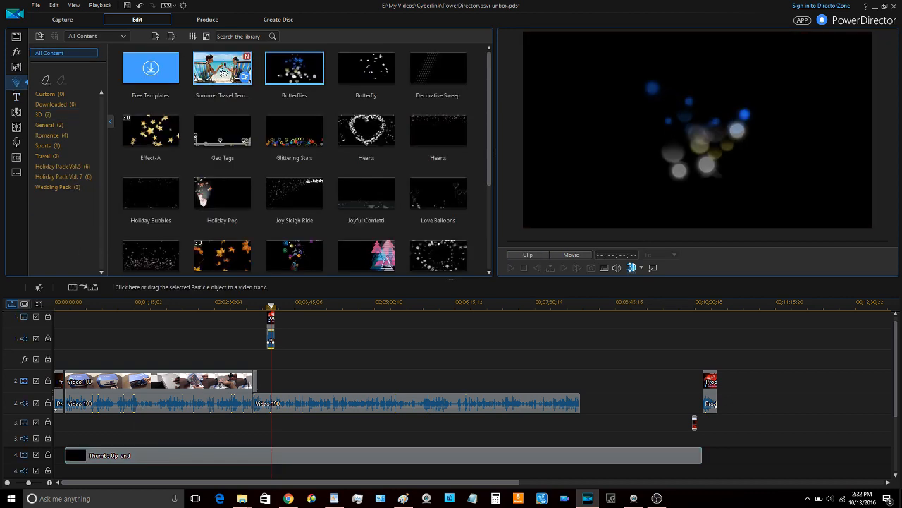
Preview the Butterflies particle effect, then return to the title templates
click(571, 254)
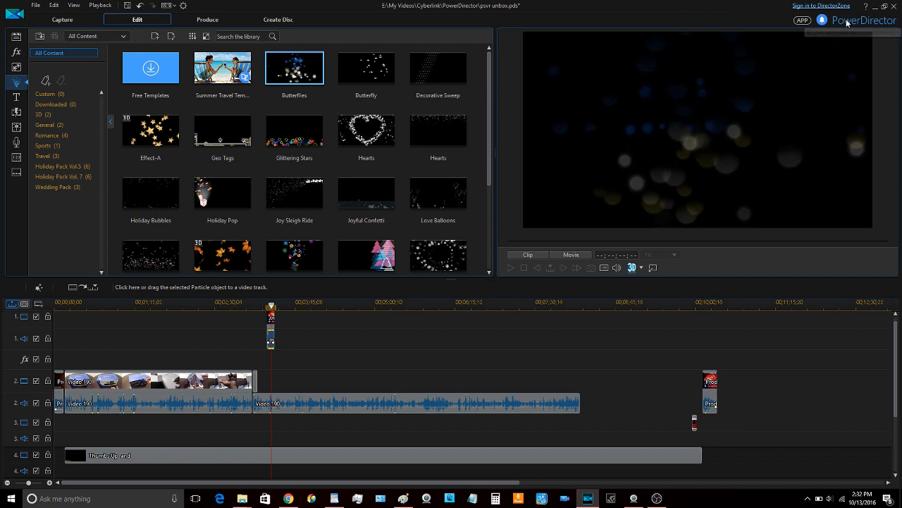
click(367, 255)
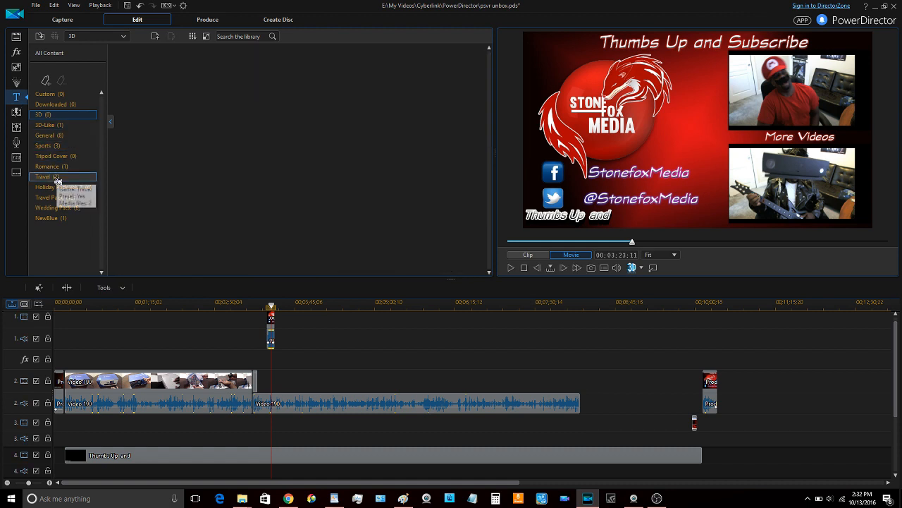
List the Holiday Pack Vol. 7 titles and preview the Geodesic Ornament template
click(56, 186)
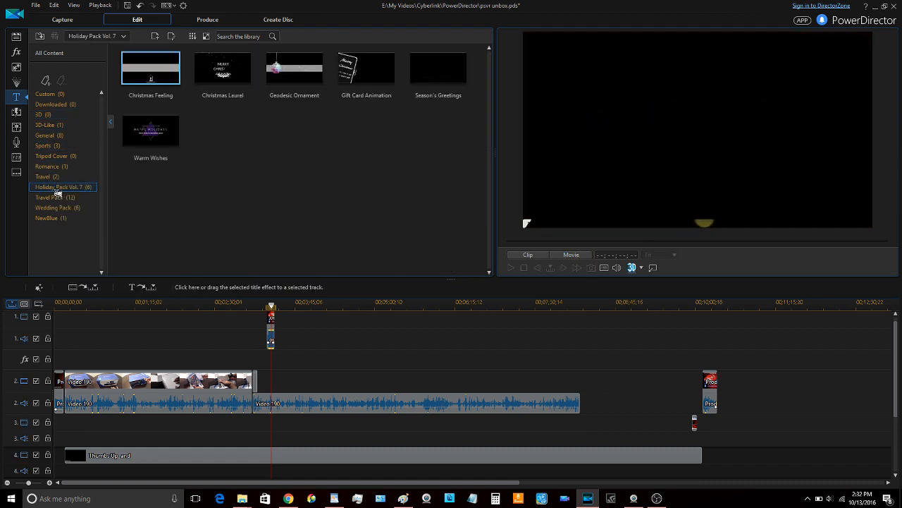
click(293, 67)
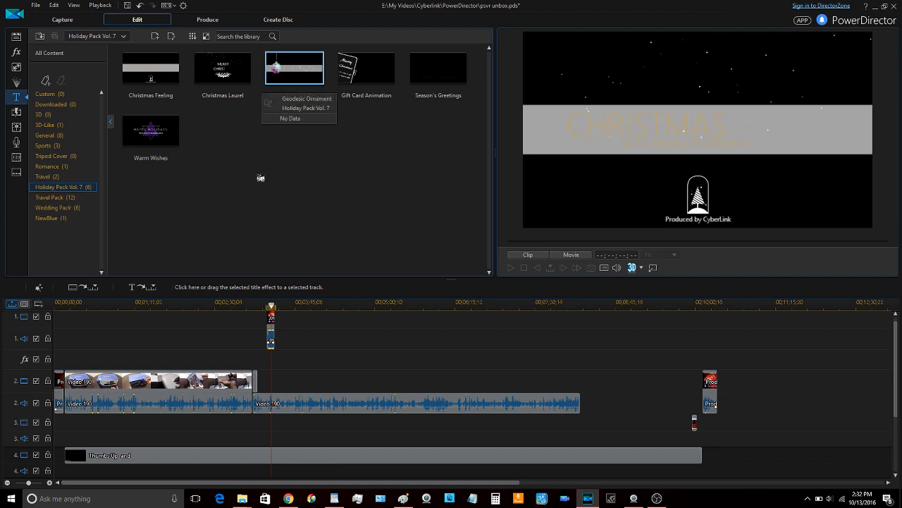